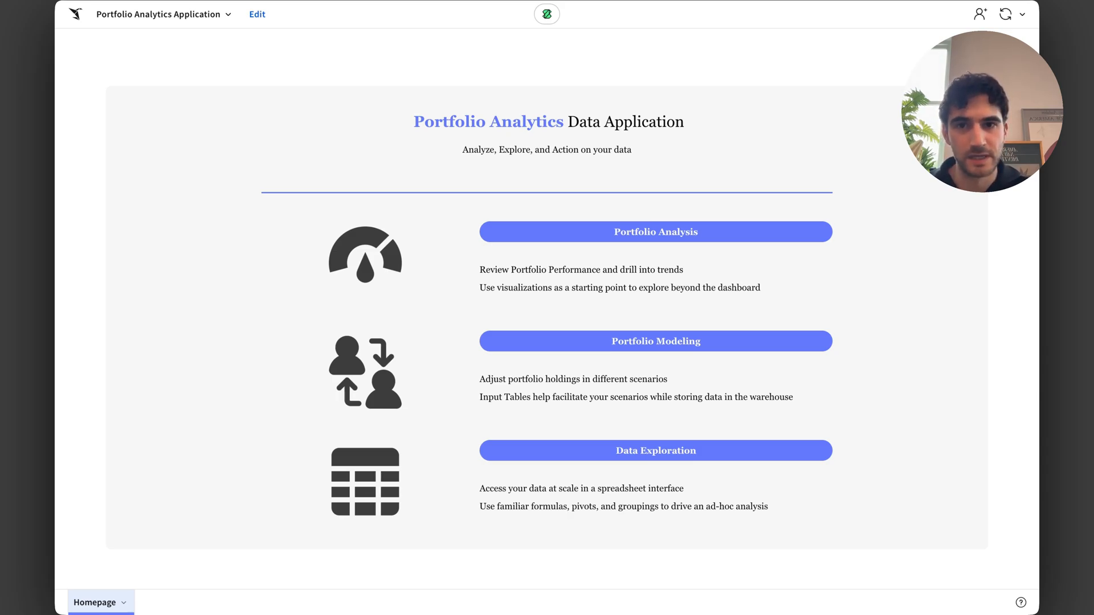
pyautogui.moveTo(755, 246)
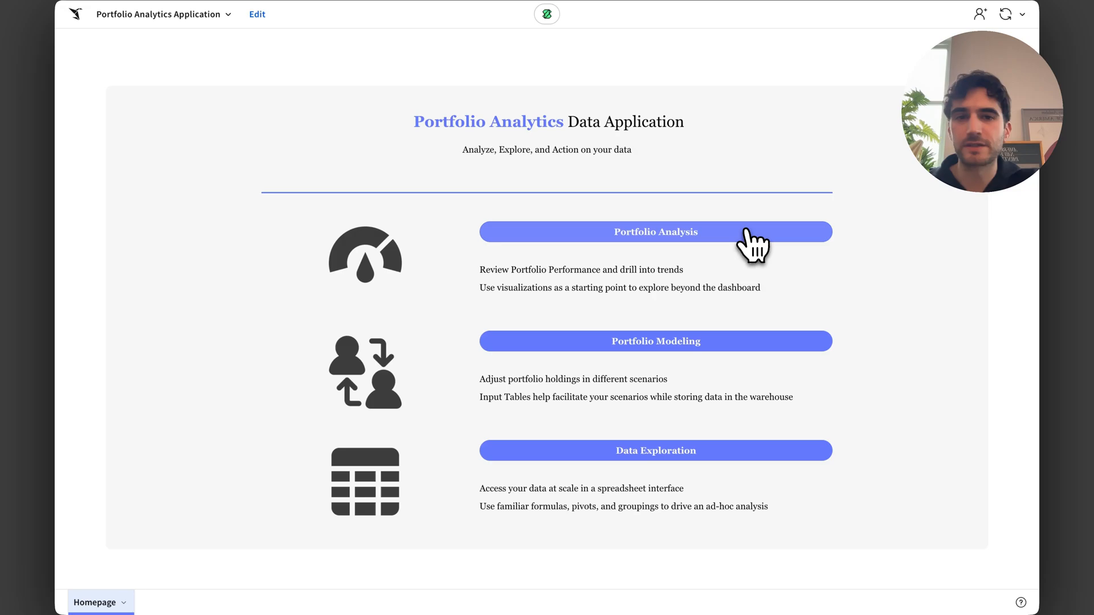
# Open the Portfolio Analysis dashboard from the Portfolio Analytics homepage
pyautogui.click(655, 232)
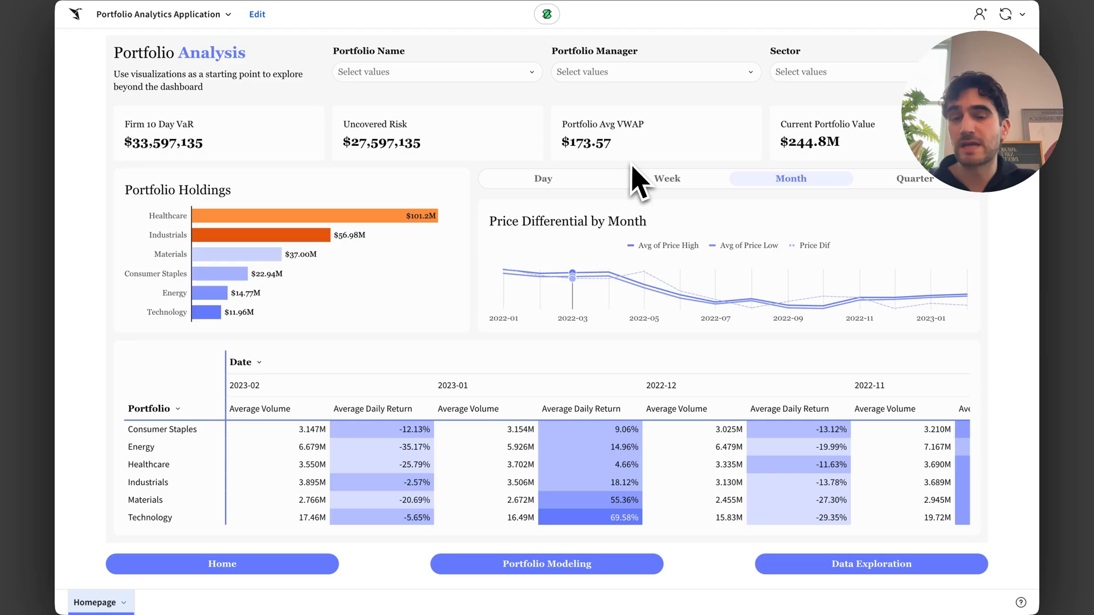
pyautogui.moveTo(659, 192)
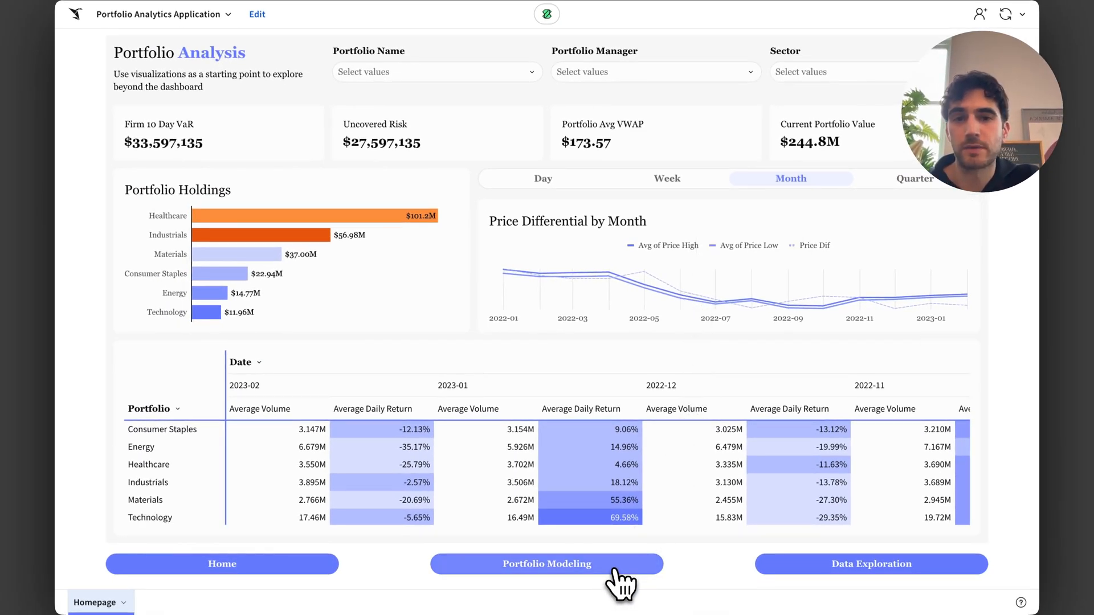
# Go to Portfolio Modeling and open past Scenario 2 for editing
pyautogui.click(546, 563)
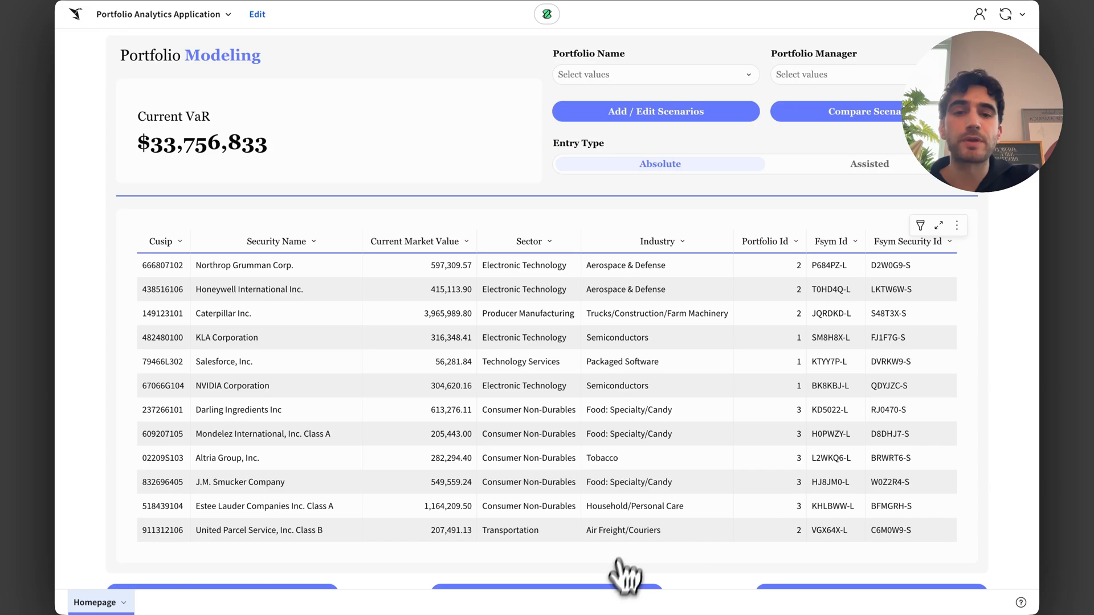
pyautogui.moveTo(687, 159)
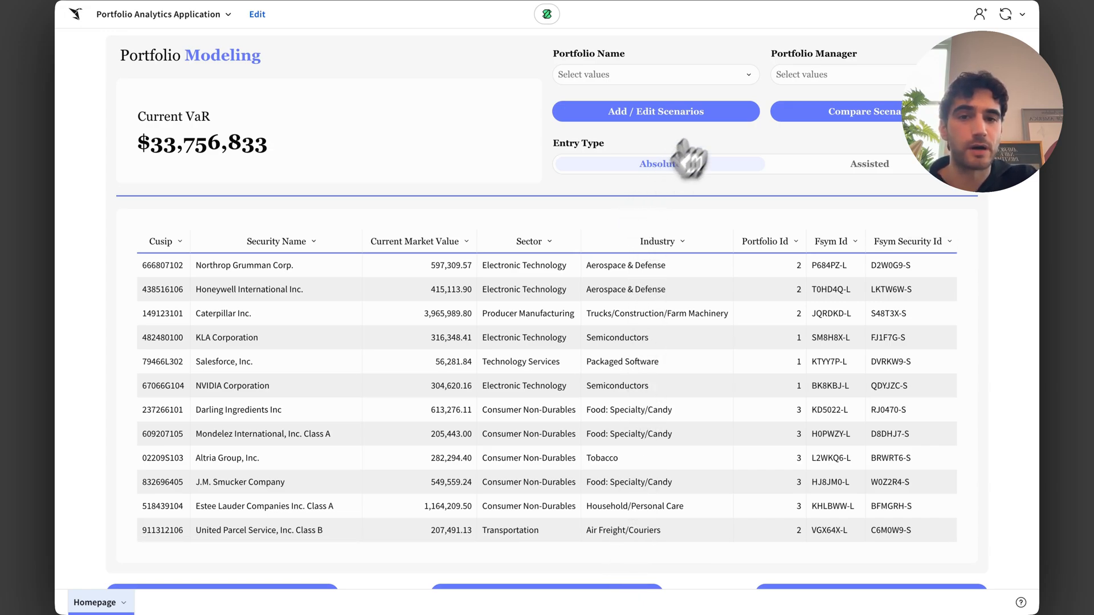
pyautogui.click(654, 111)
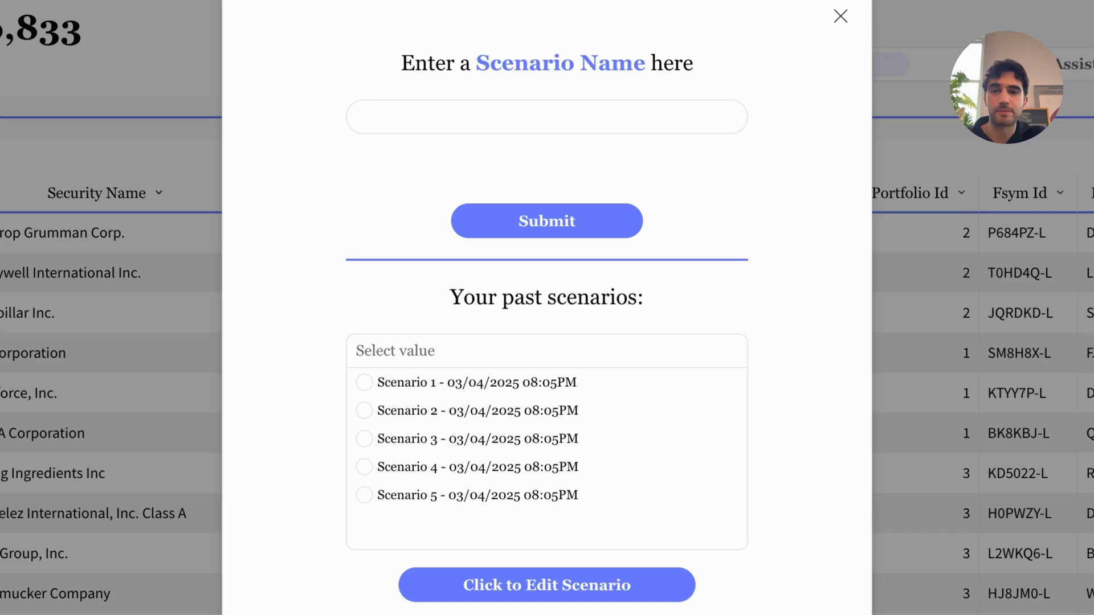
pyautogui.click(363, 410)
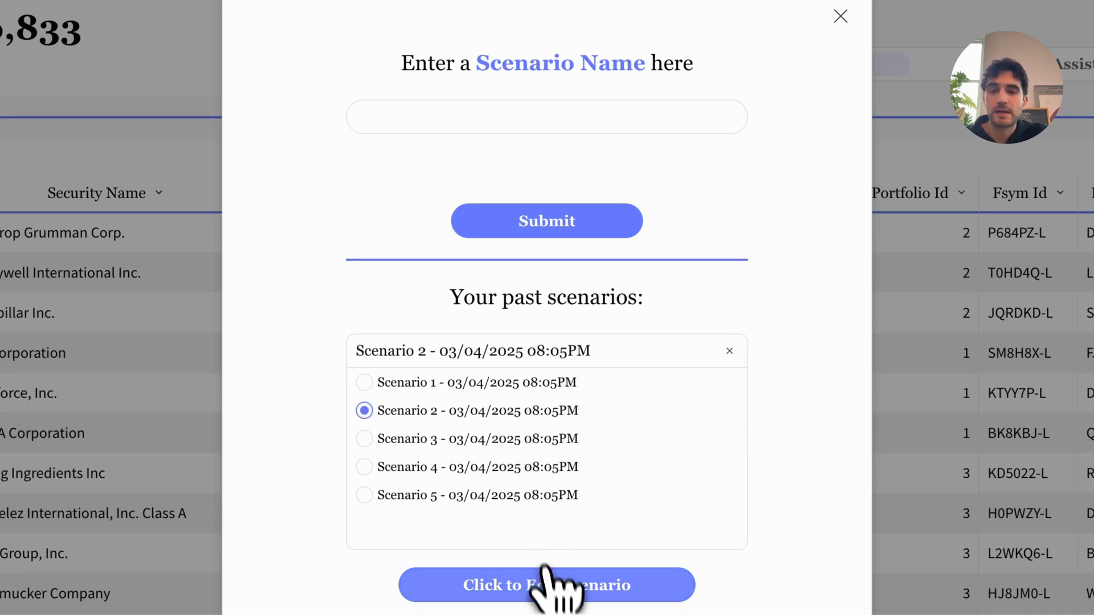
pyautogui.click(546, 585)
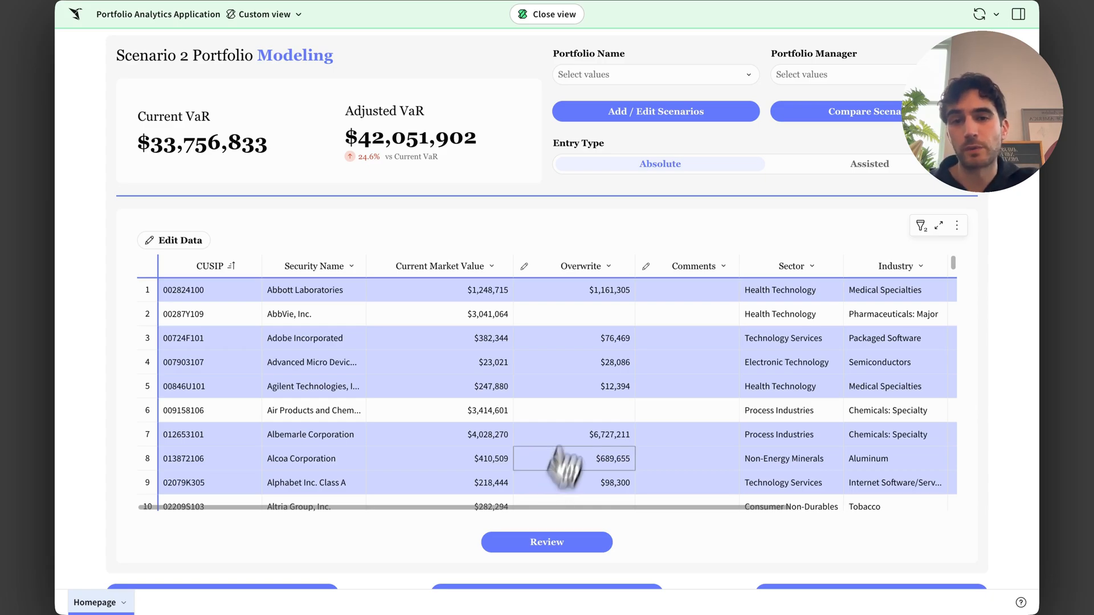
pyautogui.moveTo(621, 226)
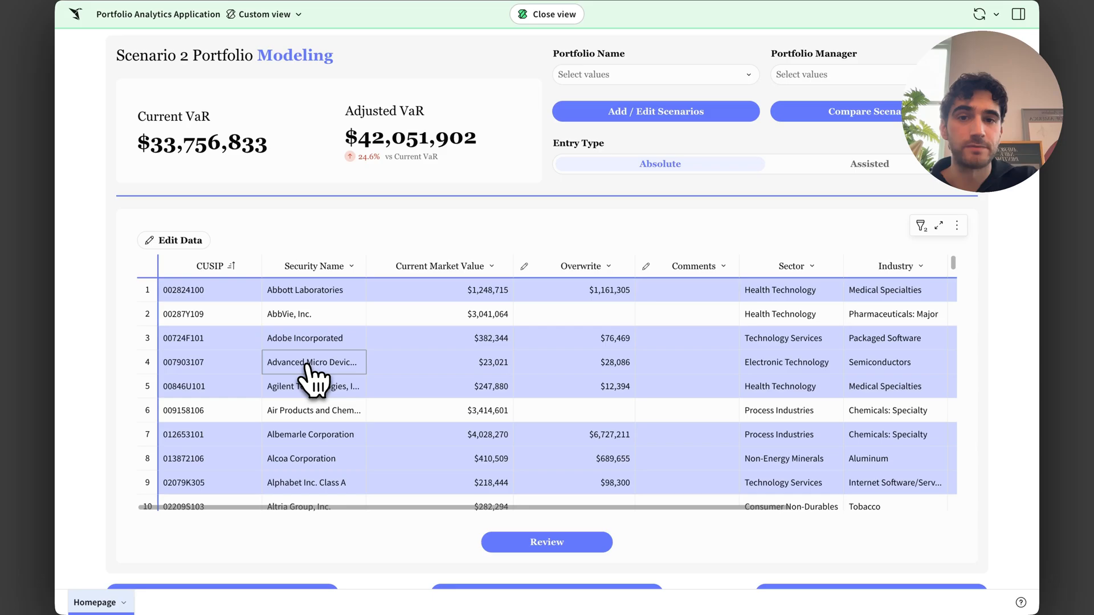
# Read the AI analyst Buy report on Advanced Micro Devices, close it, and exit Scenario 2
pyautogui.click(313, 363)
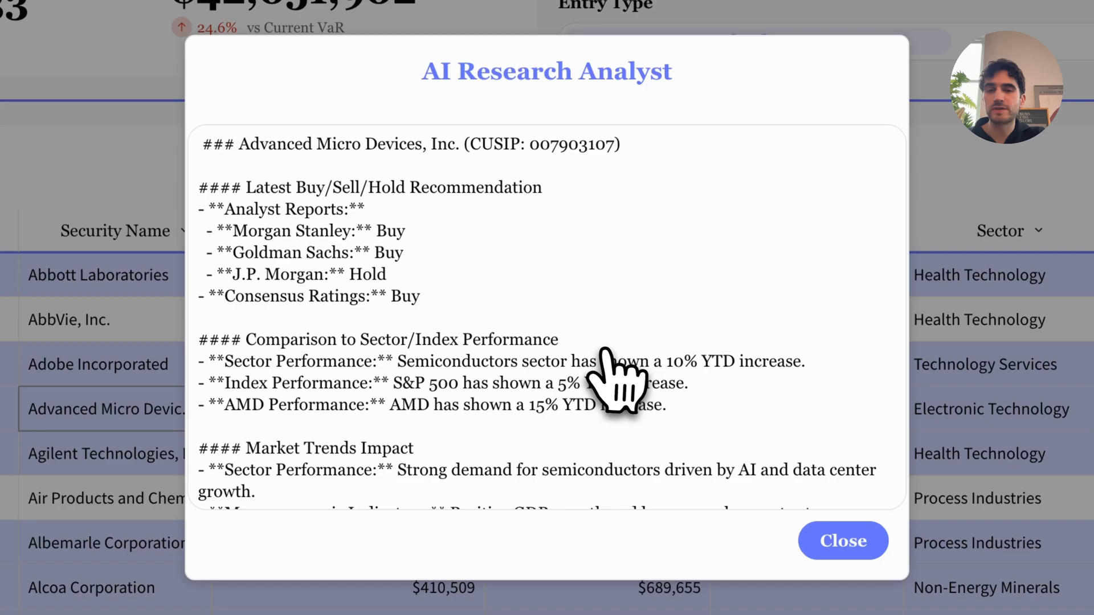
pyautogui.scroll(-3)
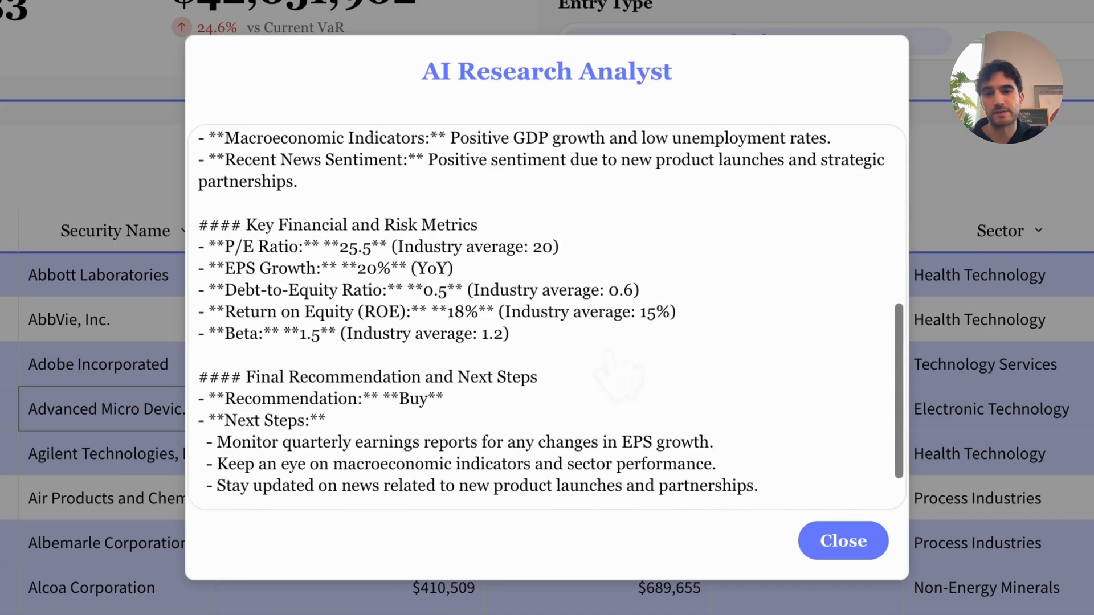
pyautogui.scroll(3)
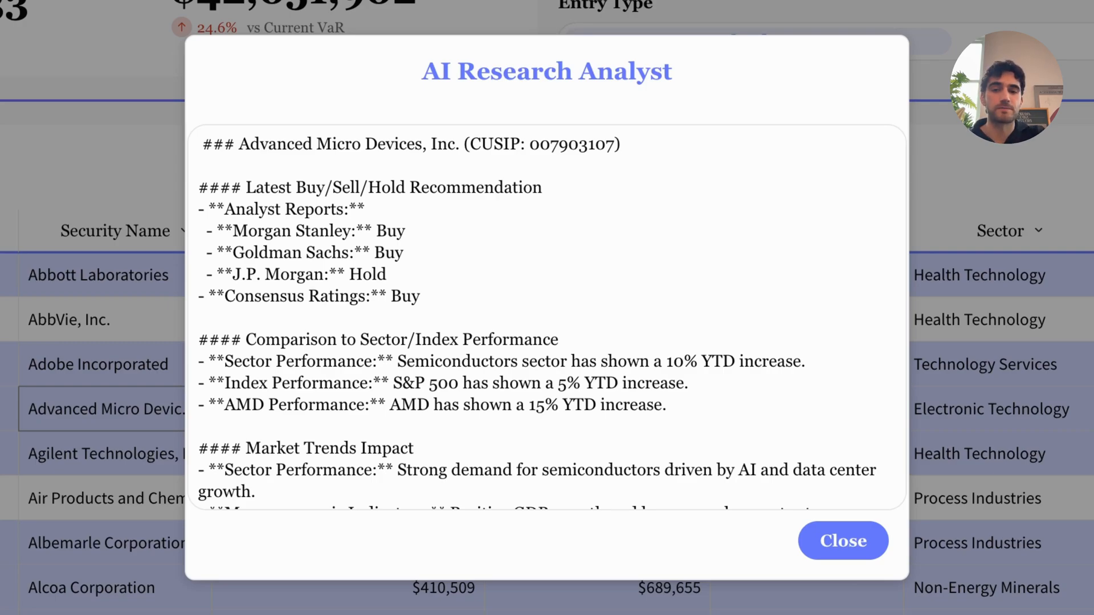
pyautogui.moveTo(649, 370)
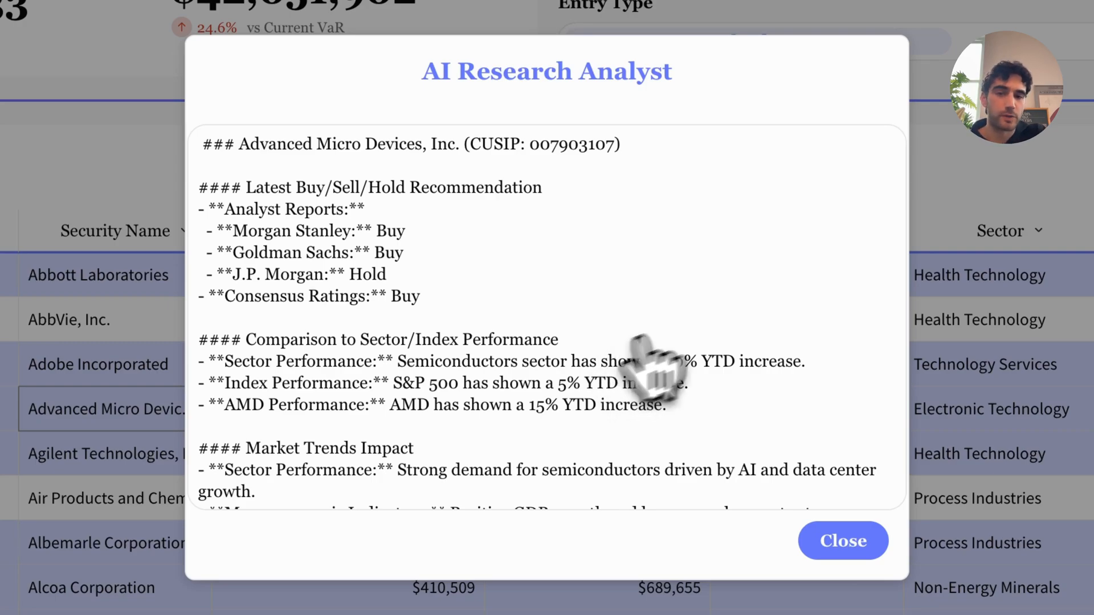
pyautogui.click(843, 540)
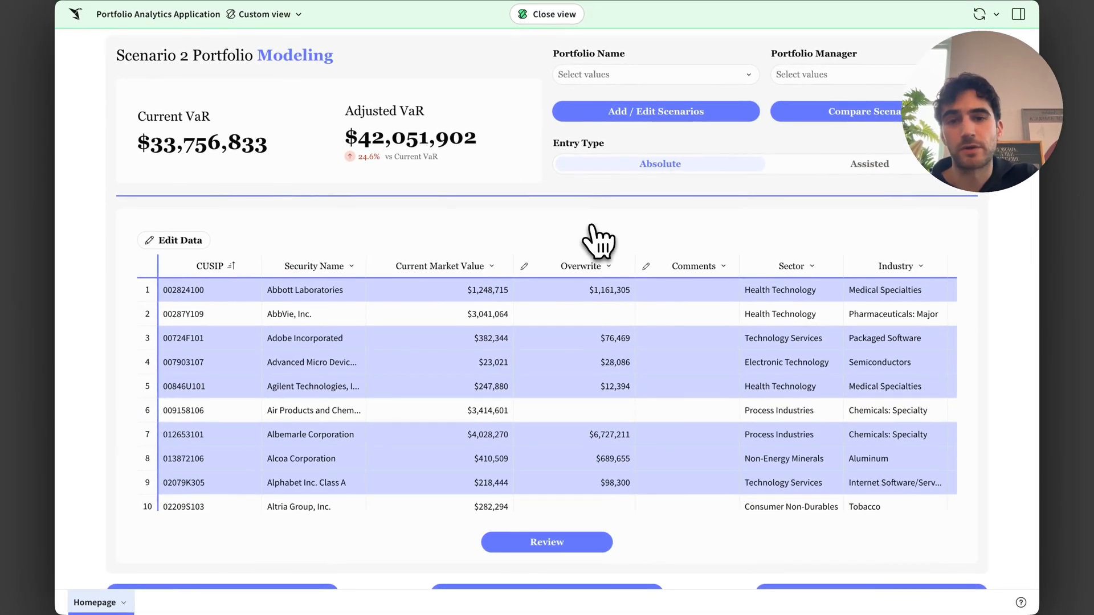
pyautogui.moveTo(596, 77)
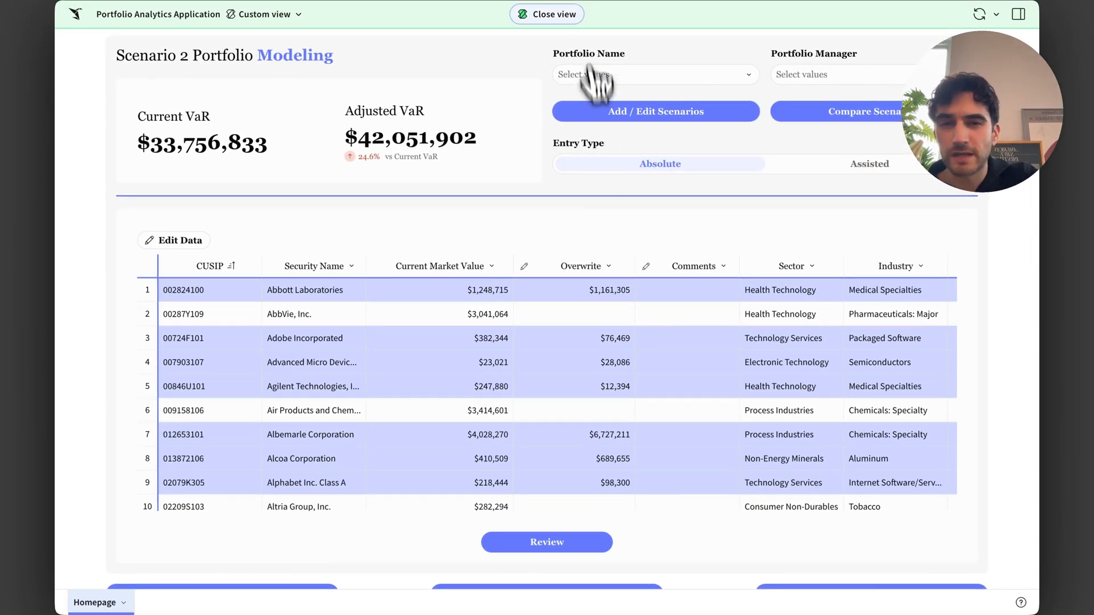
pyautogui.click(546, 14)
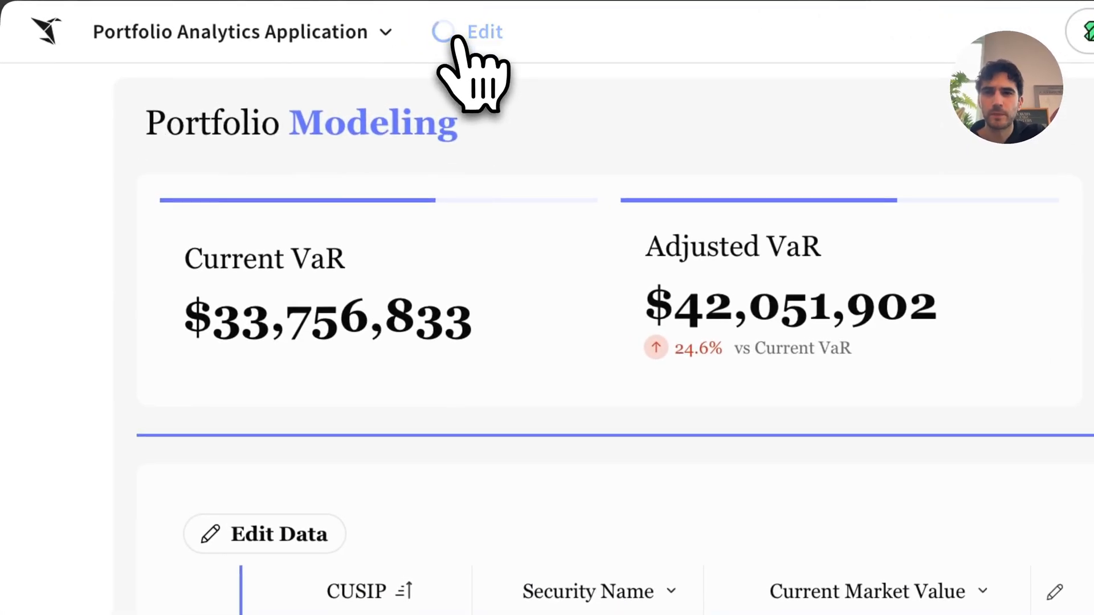
# Enter draft edit mode and browse the Loading of CRA, AI Research Analyst, and AI Data pages
pyautogui.click(482, 31)
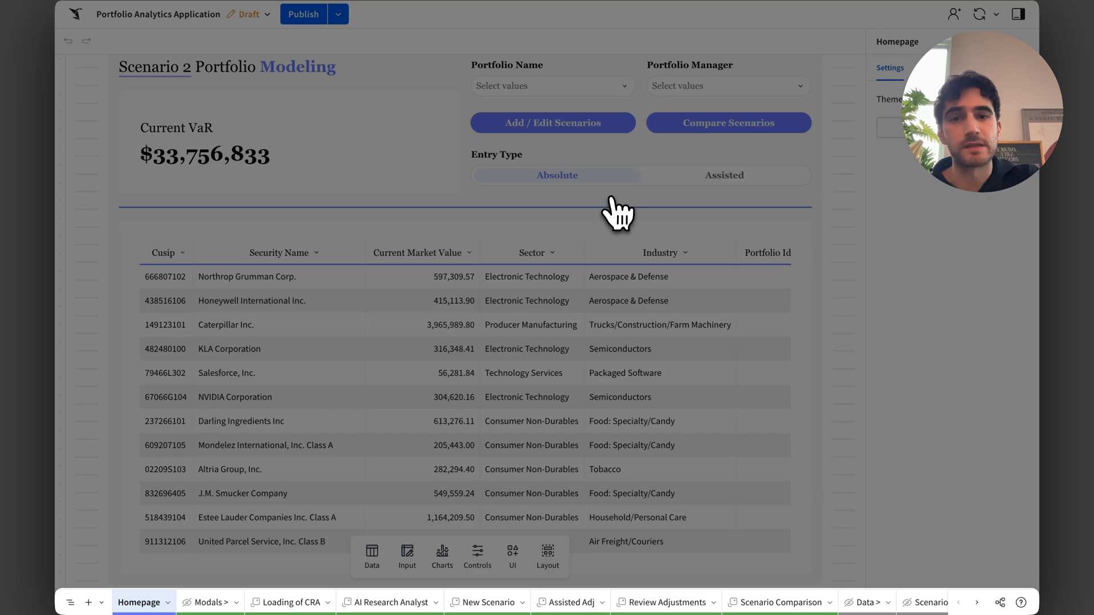
pyautogui.click(617, 212)
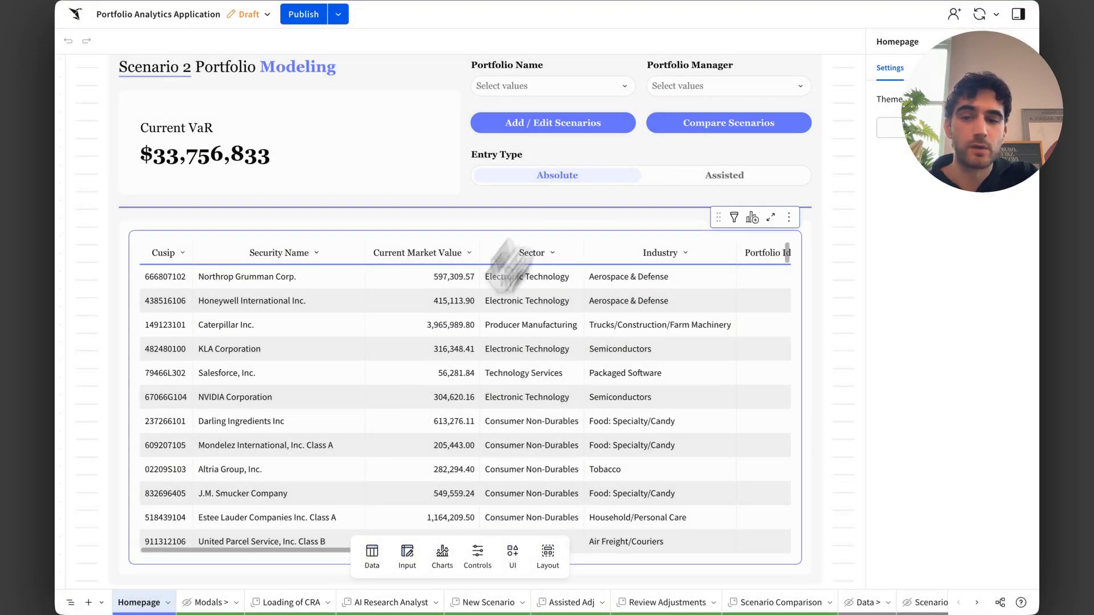
pyautogui.click(291, 602)
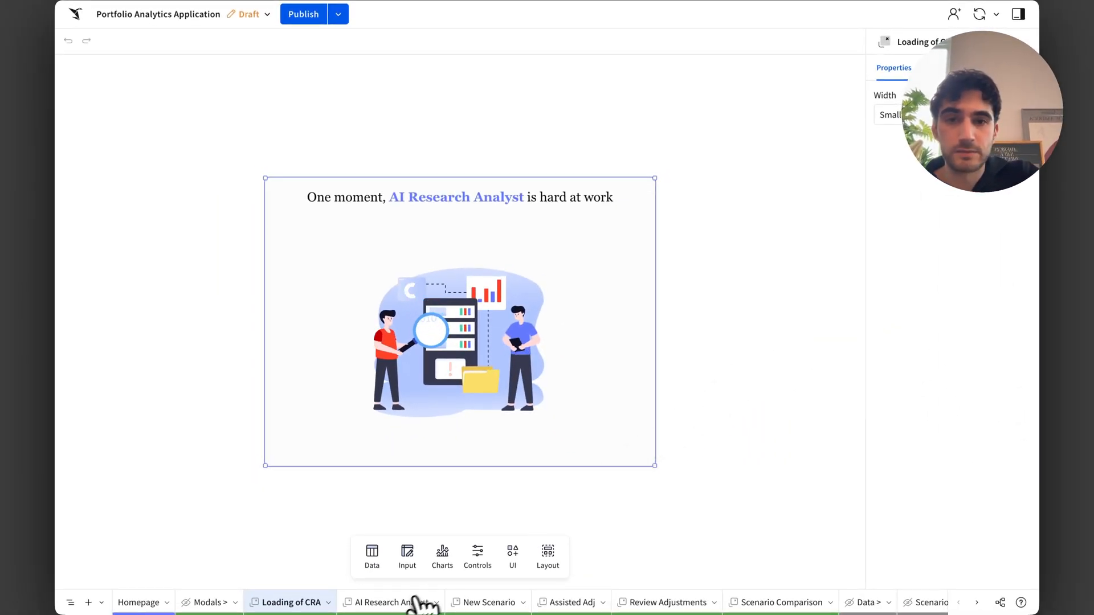
pyautogui.click(389, 602)
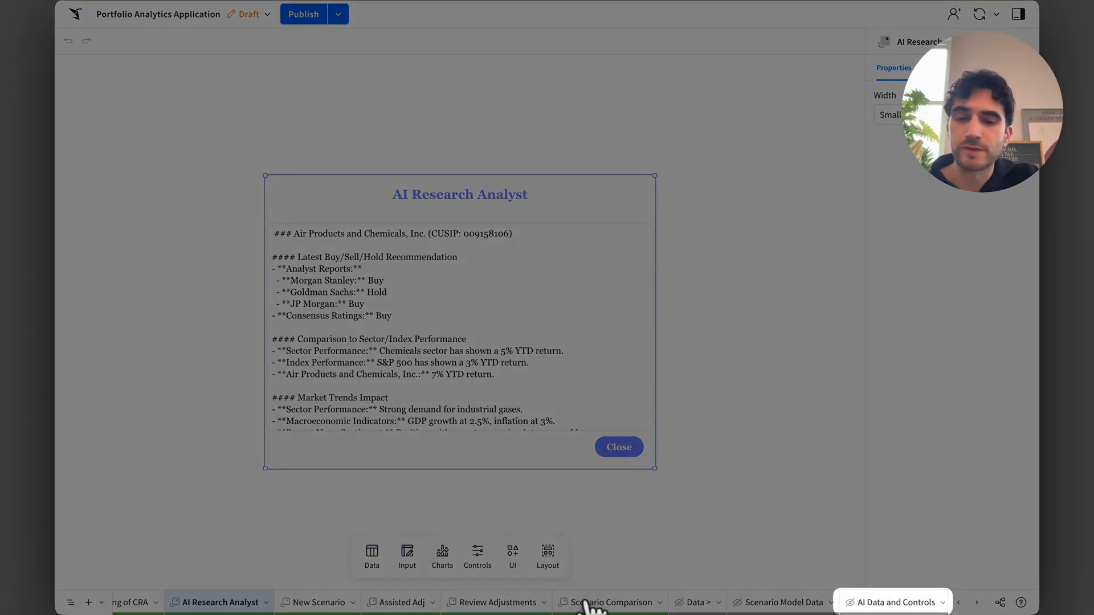
pyautogui.click(617, 447)
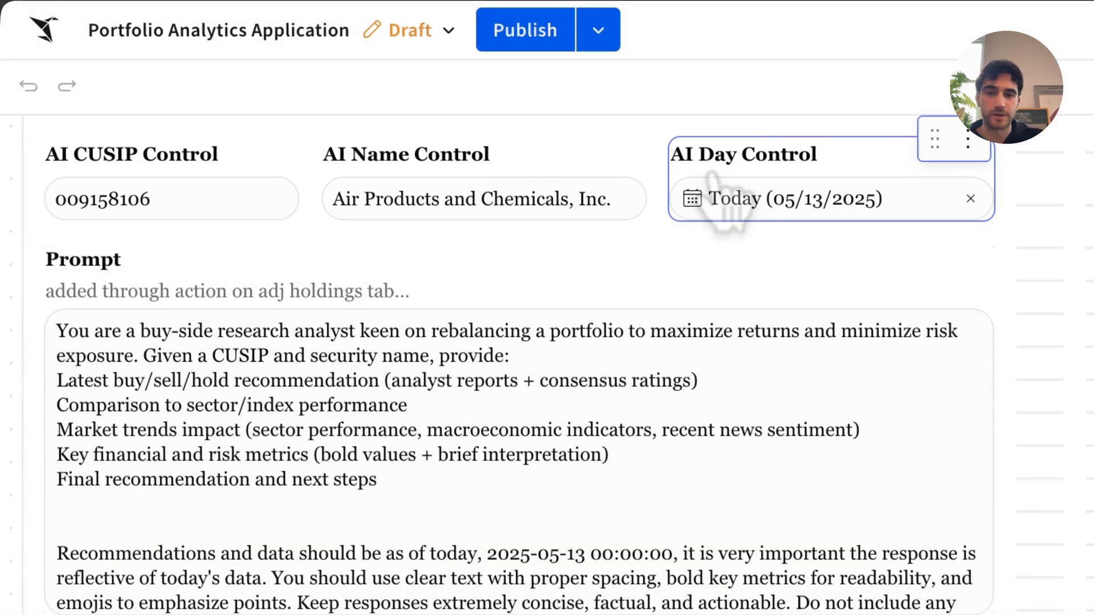
pyautogui.scroll(-3)
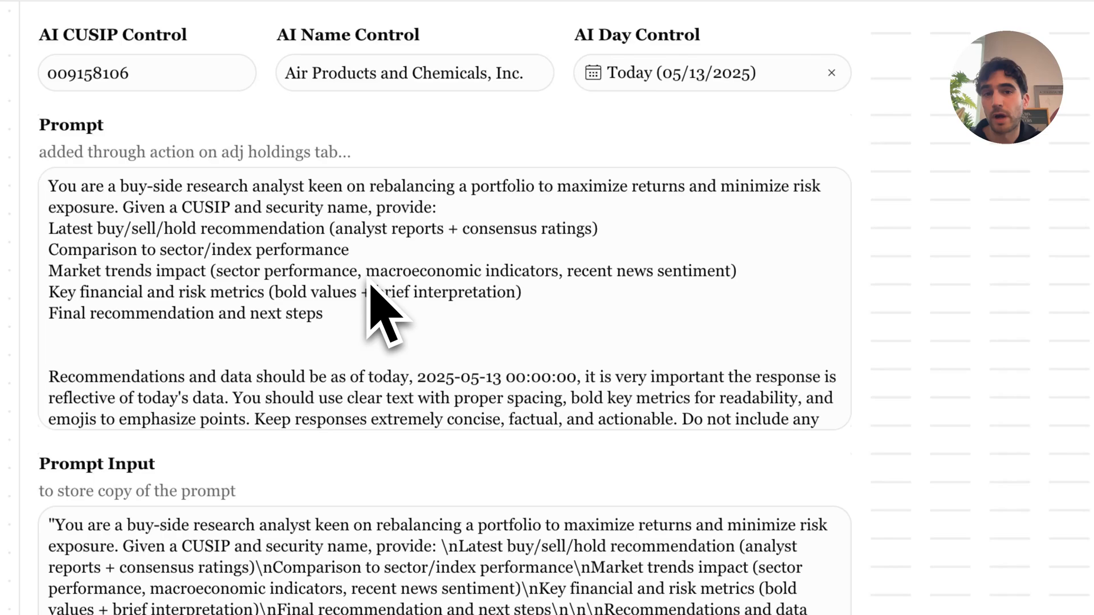
pyautogui.doubleClick(279, 207)
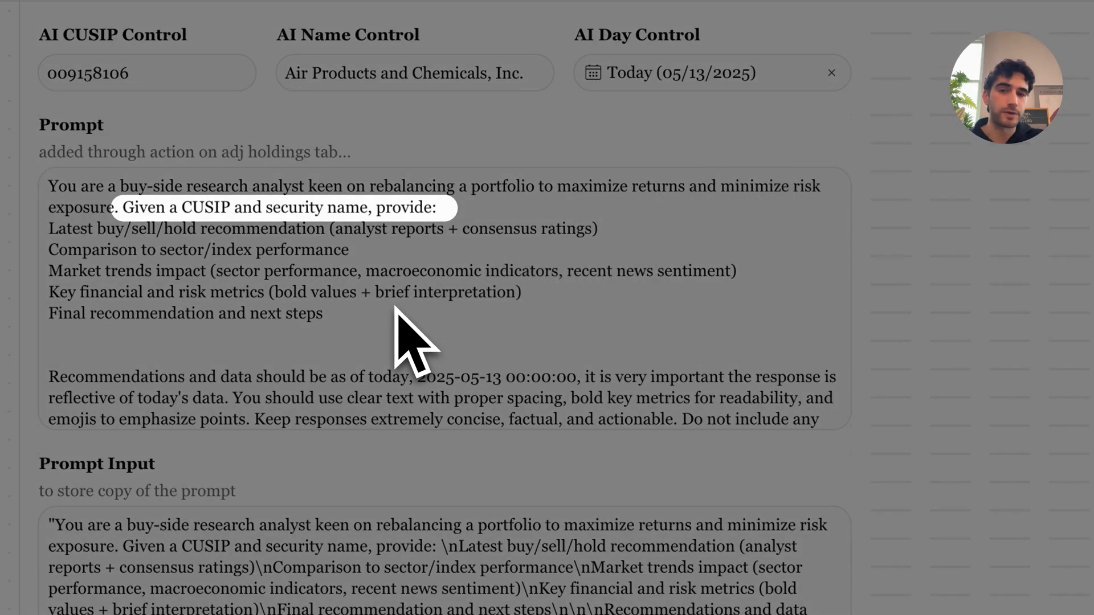
pyautogui.scroll(-3)
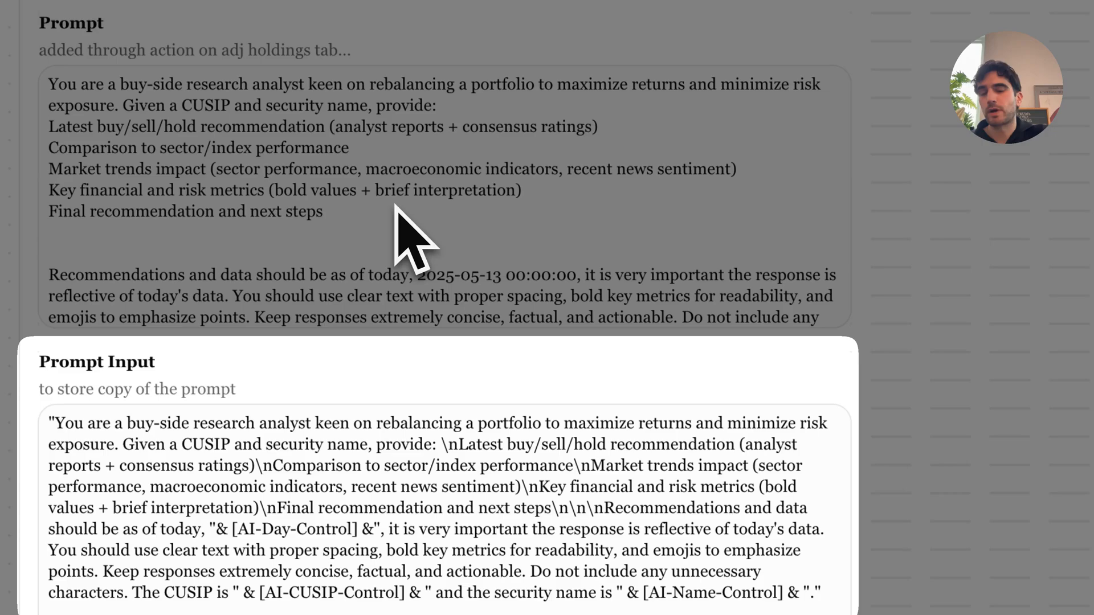
pyautogui.moveTo(565, 503)
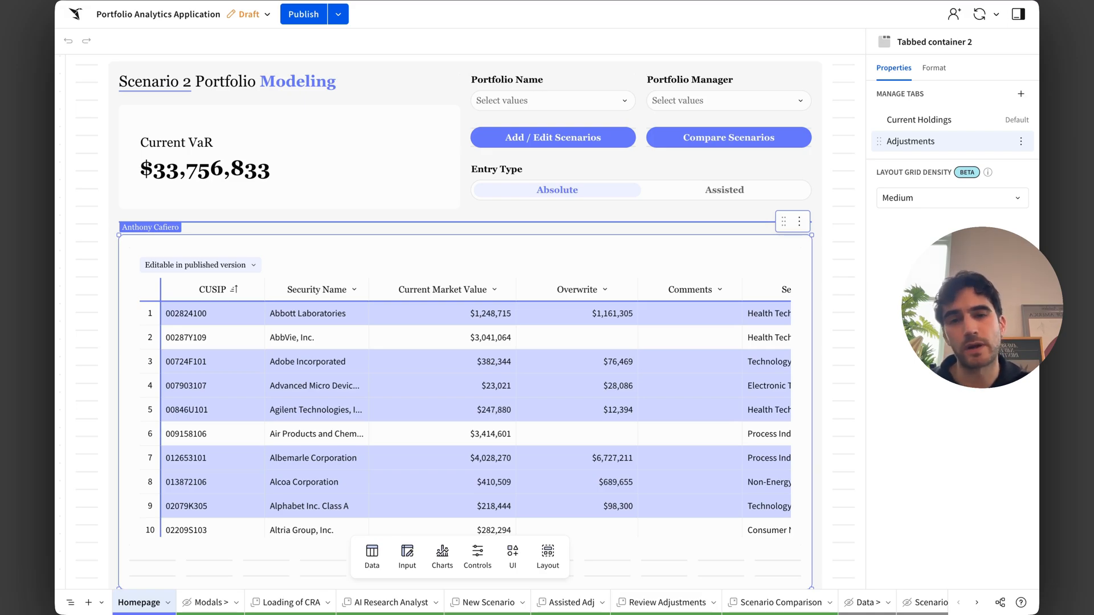
pyautogui.moveTo(675, 240)
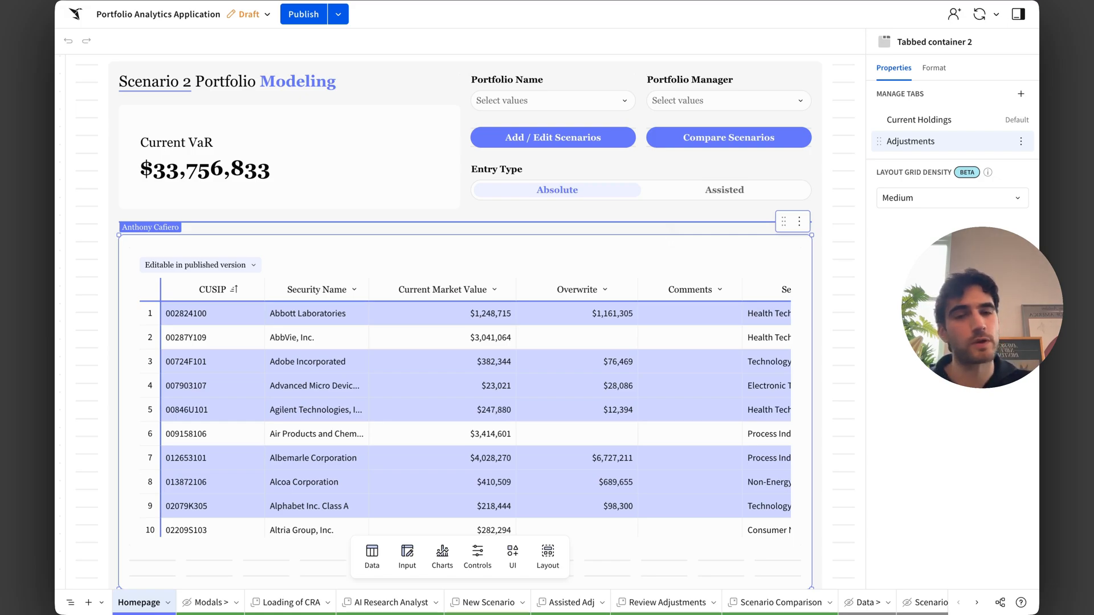
pyautogui.moveTo(675, 240)
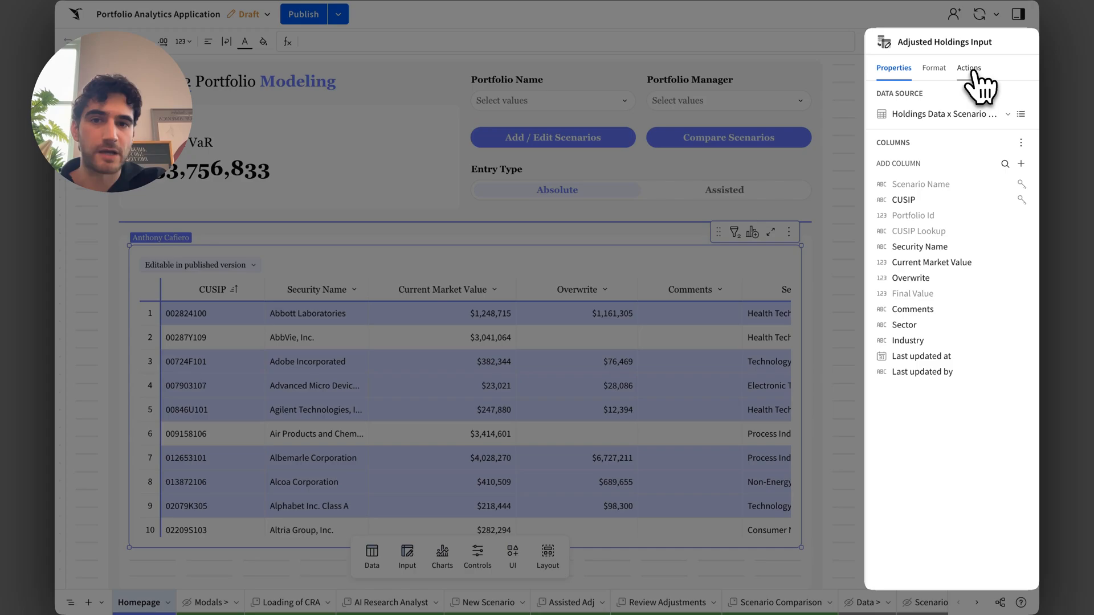
# Show the Adjusted Holdings Input table's actions and scroll to the Security Name sequence
pyautogui.click(968, 67)
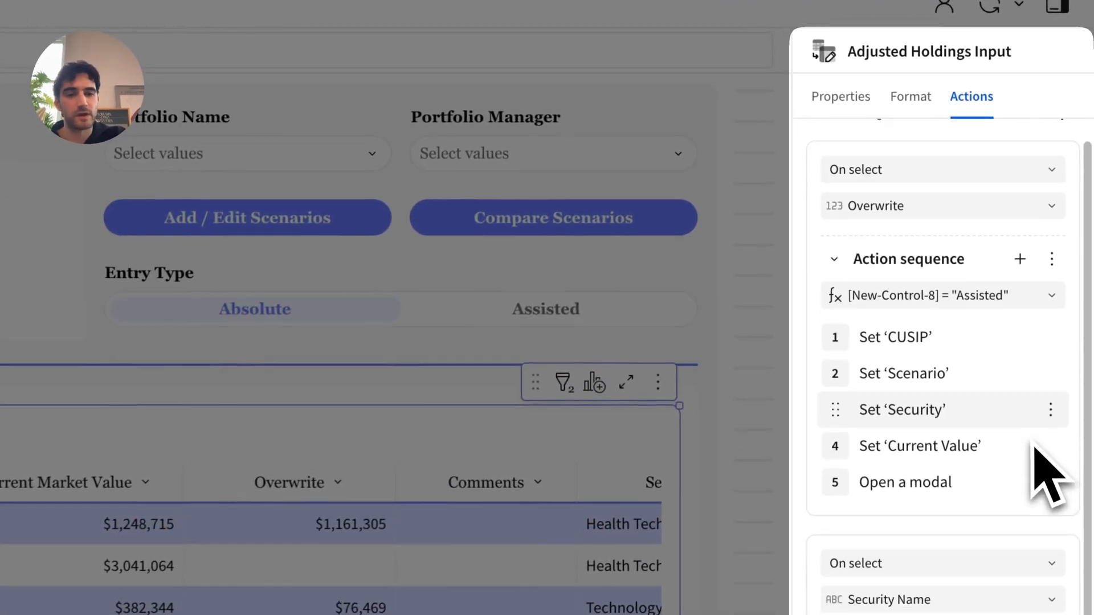
pyautogui.scroll(-3)
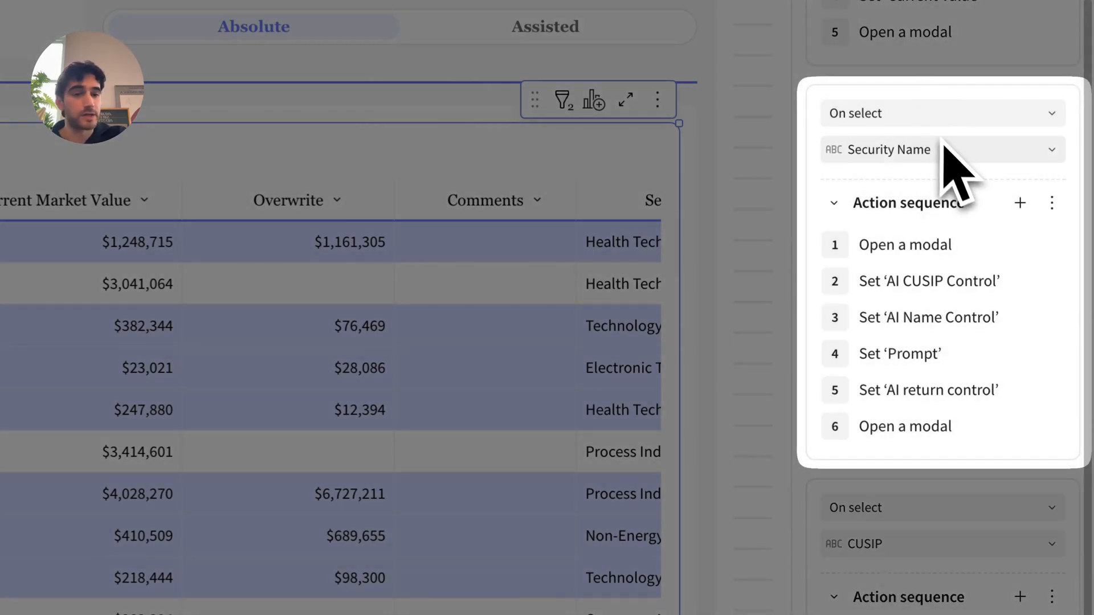
pyautogui.moveTo(942, 401)
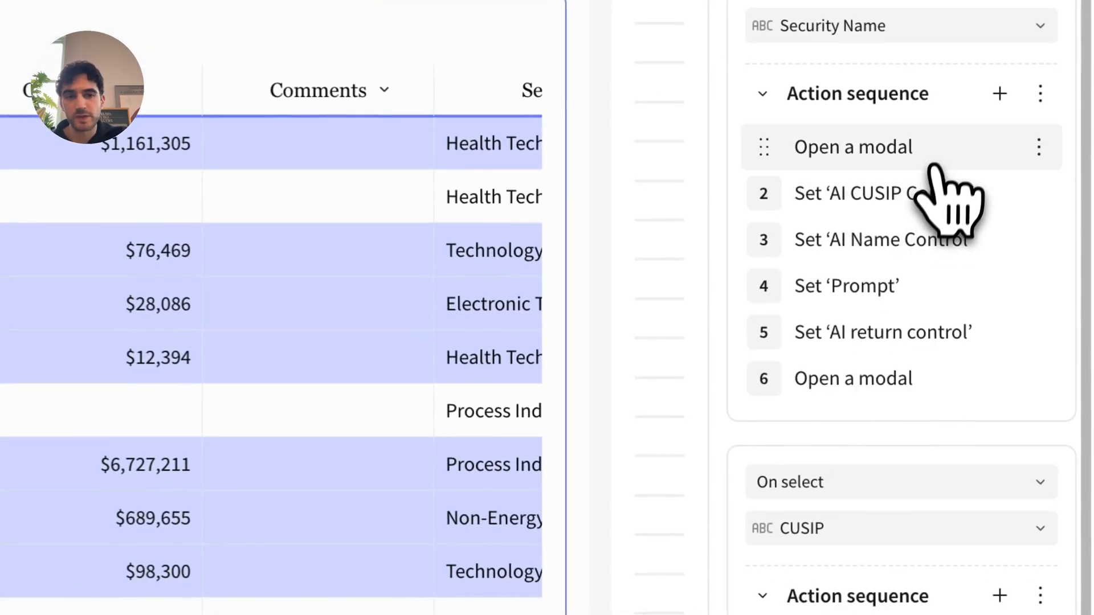
# Inspect the Open modal, Set 'AI CUSIP Control', and Set 'Prompt' action steps
pyautogui.click(853, 146)
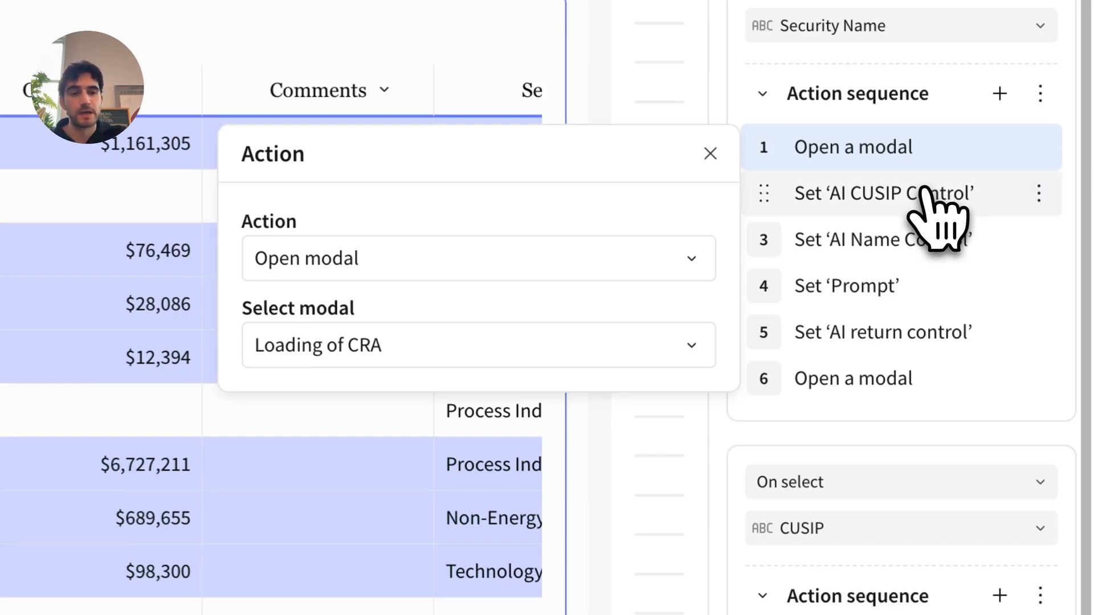
pyautogui.click(882, 194)
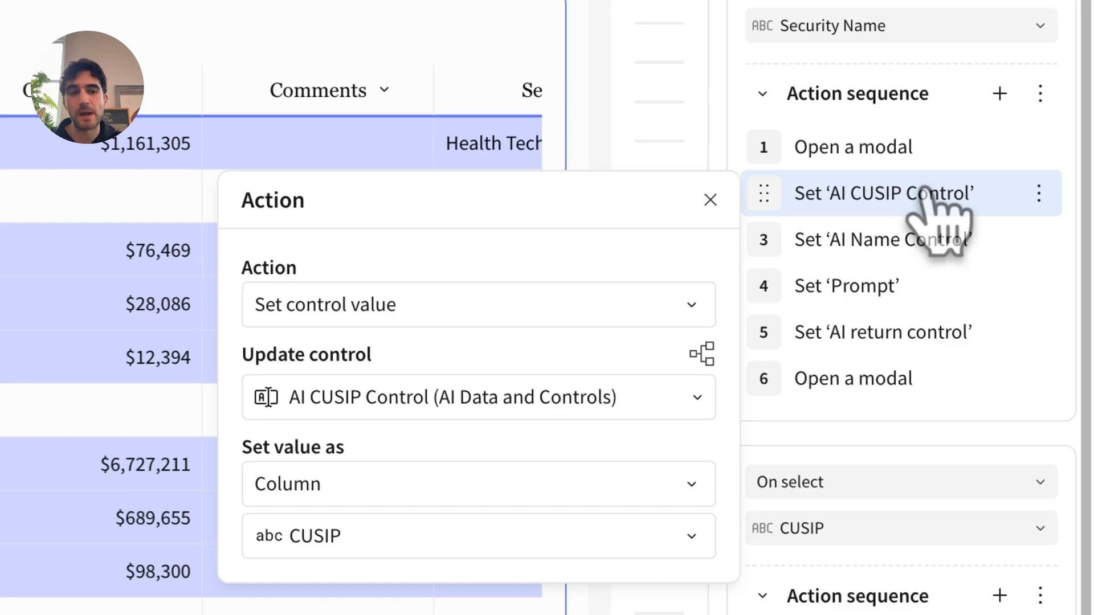
pyautogui.click(710, 199)
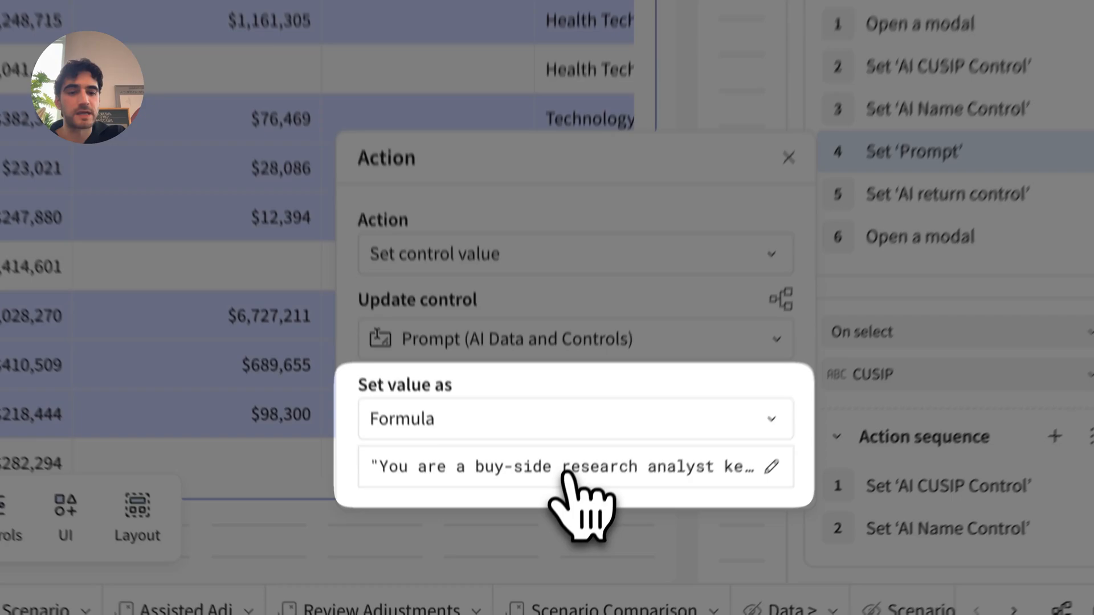
pyautogui.click(558, 466)
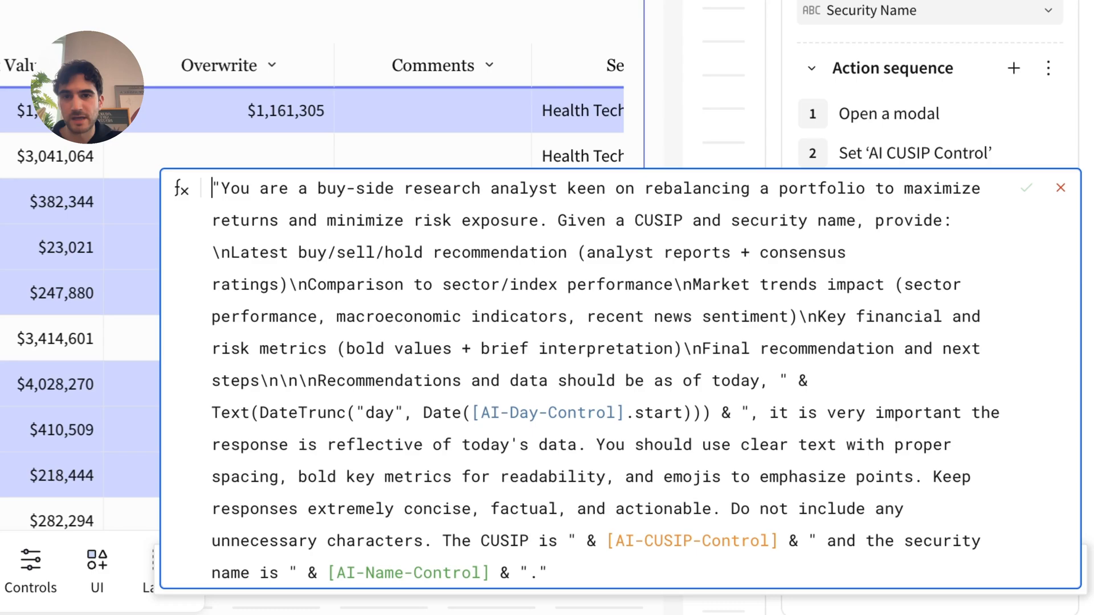
pyautogui.moveTo(575, 565)
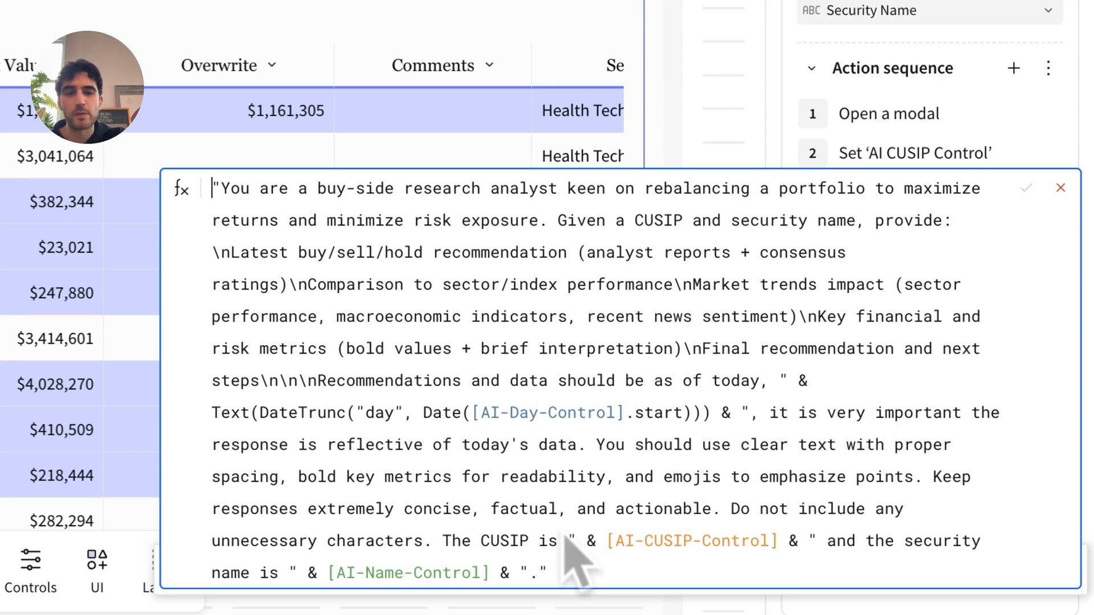
pyautogui.moveTo(482, 495)
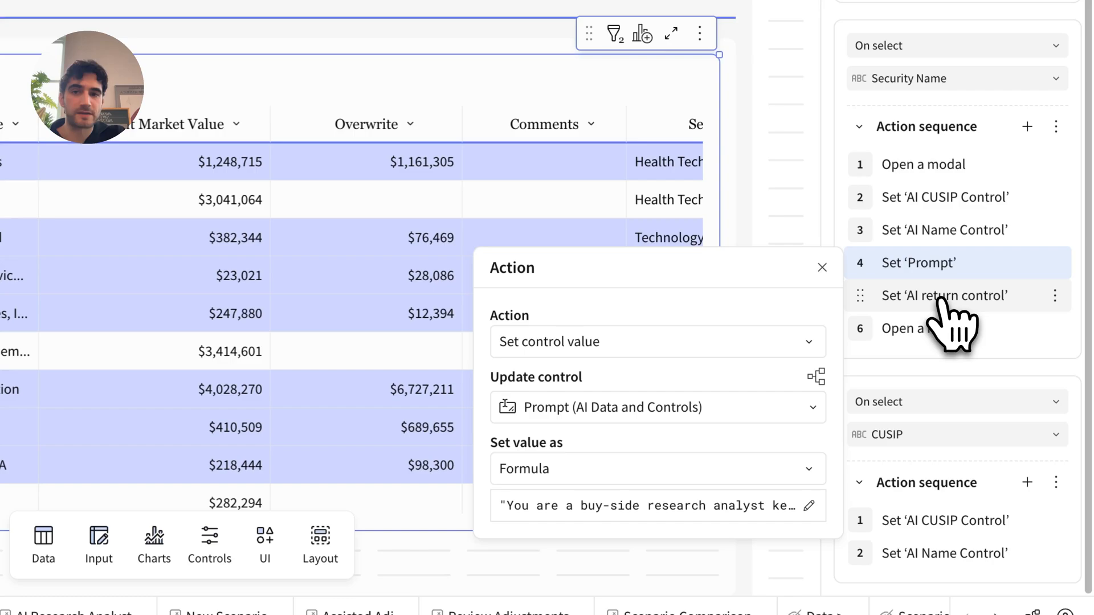
# View the AI return control step's SNOWFLAKE.CORTEX.COMPLETE mistral-large2 formula
pyautogui.click(944, 295)
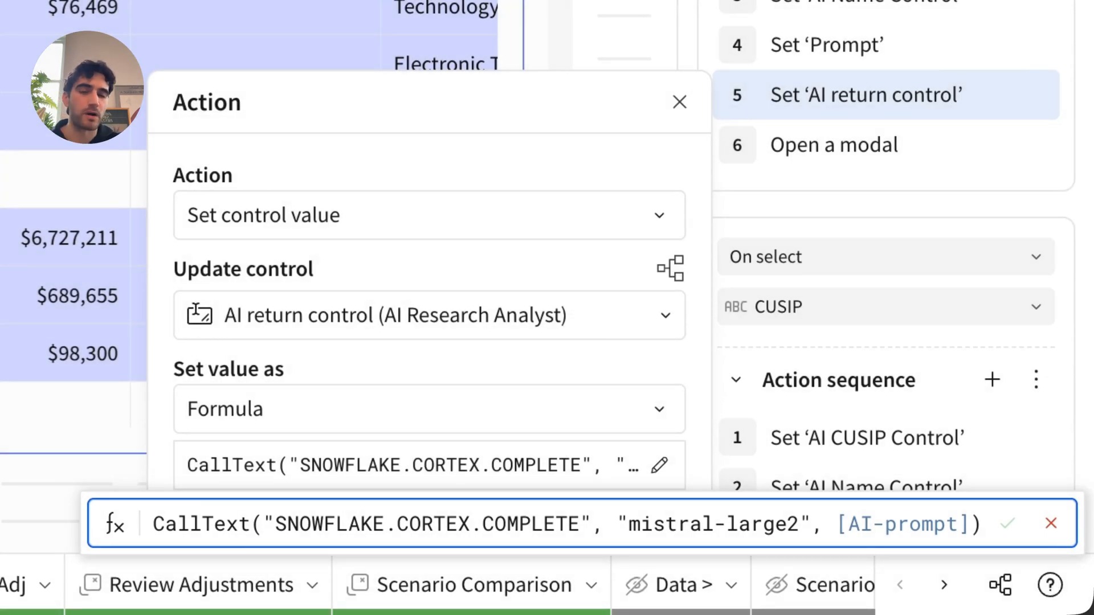
pyautogui.doubleClick(715, 524)
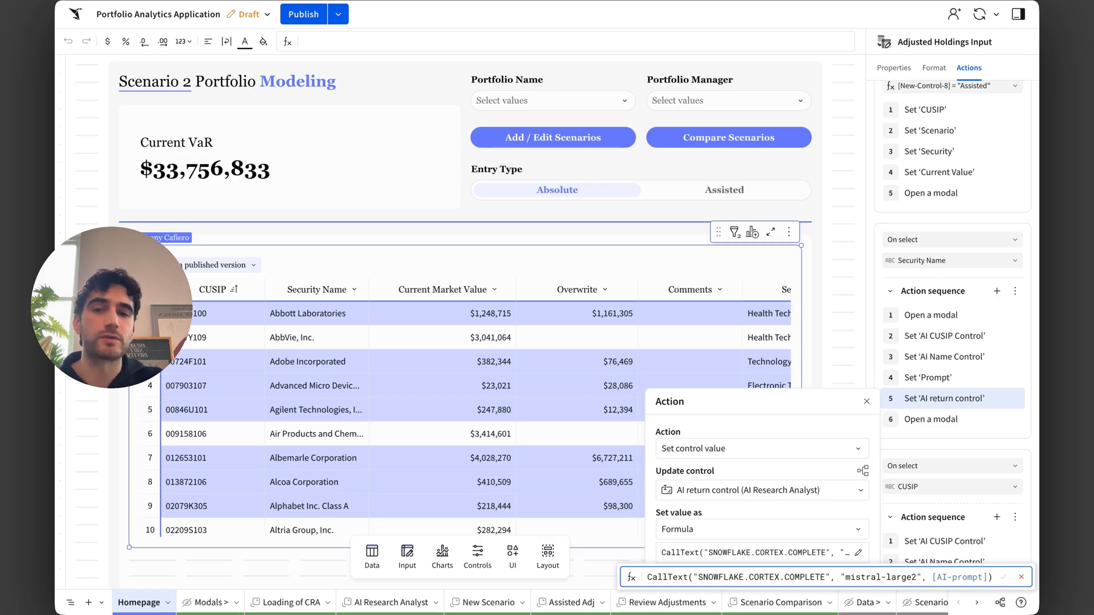
pyautogui.moveTo(757, 520)
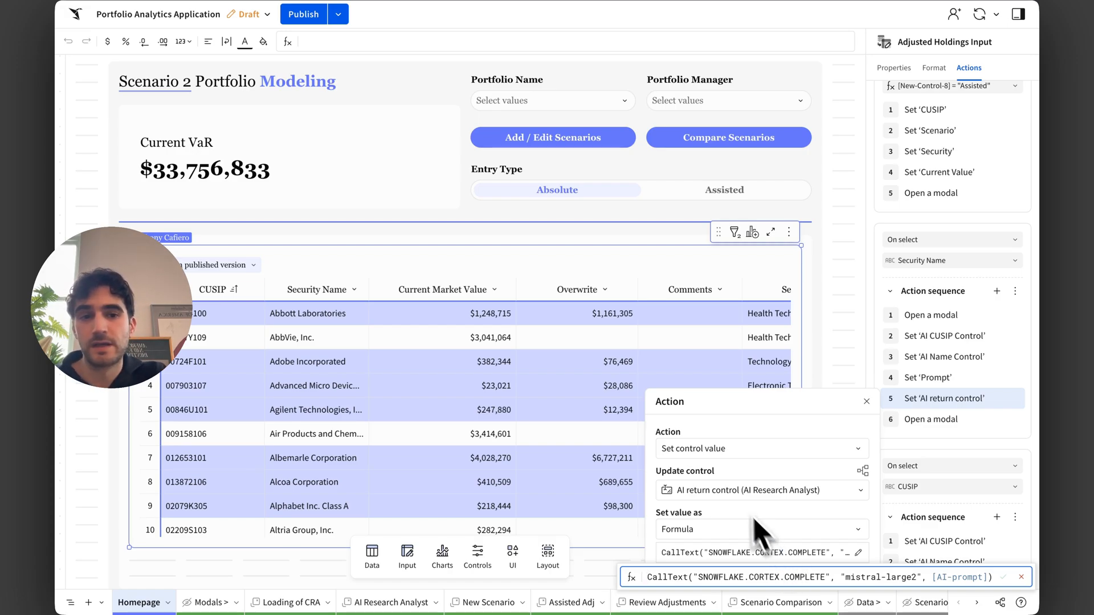
pyautogui.moveTo(629, 225)
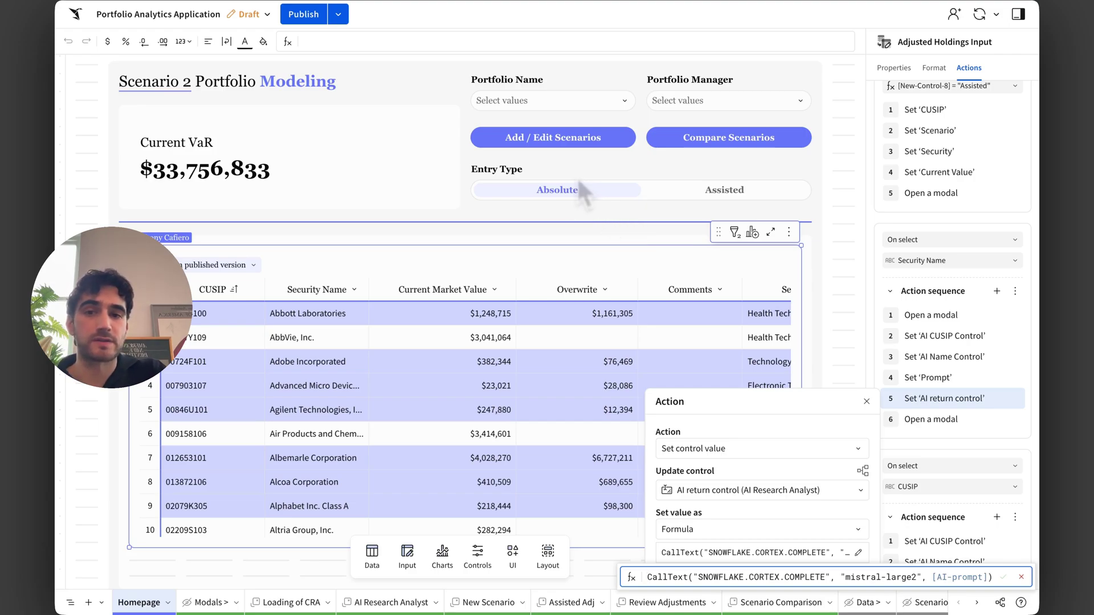
pyautogui.moveTo(582, 199)
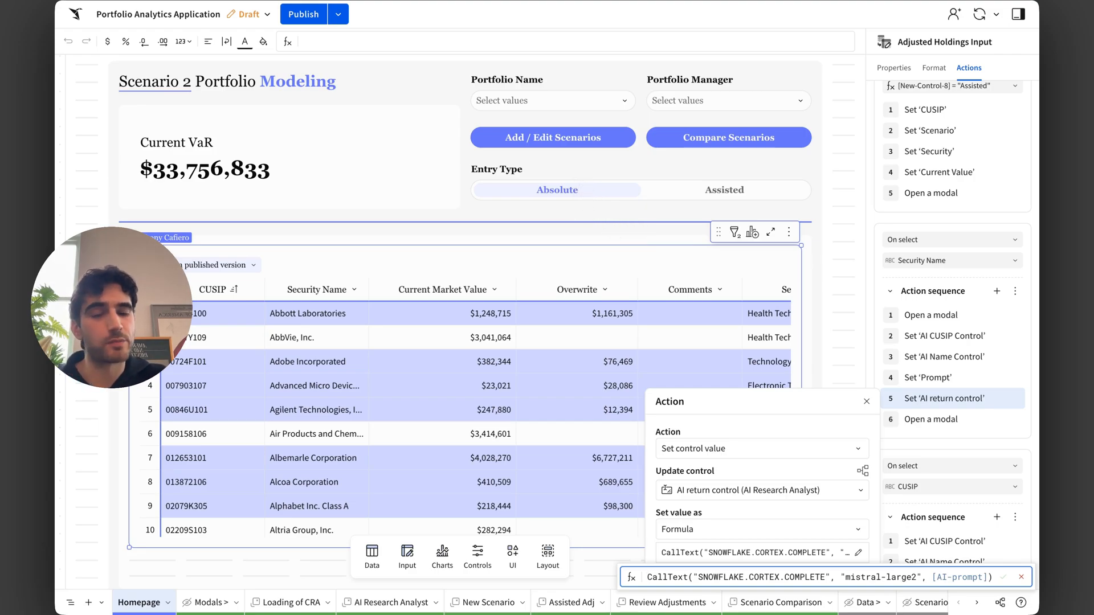
pyautogui.moveTo(712, 255)
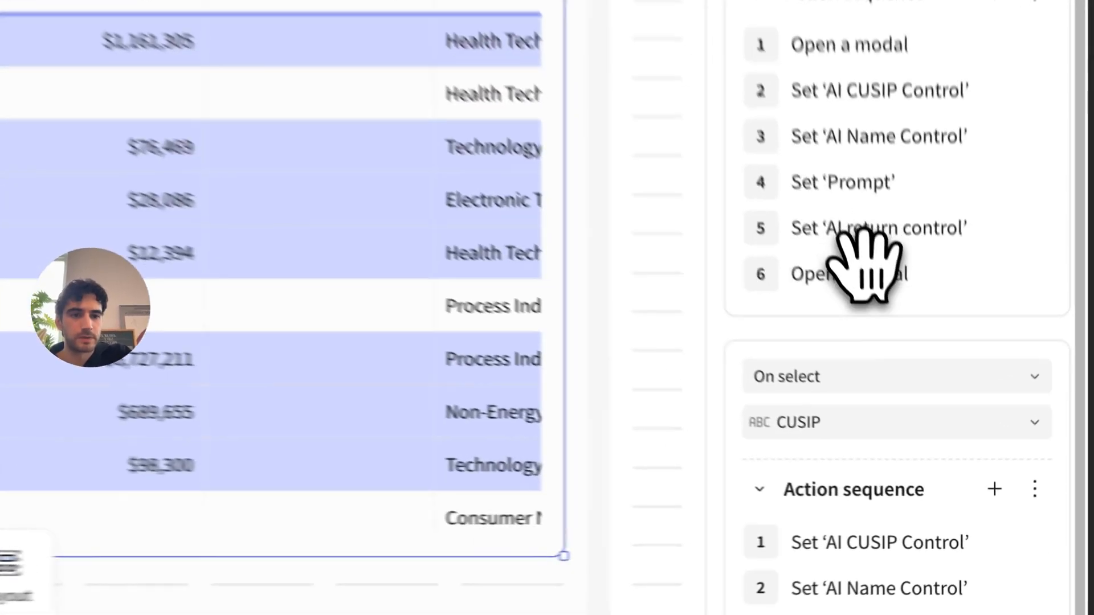
# Confirm step 6 opens AI Research Analyst, then select Alcoa Corporation to trigger it
pyautogui.click(846, 273)
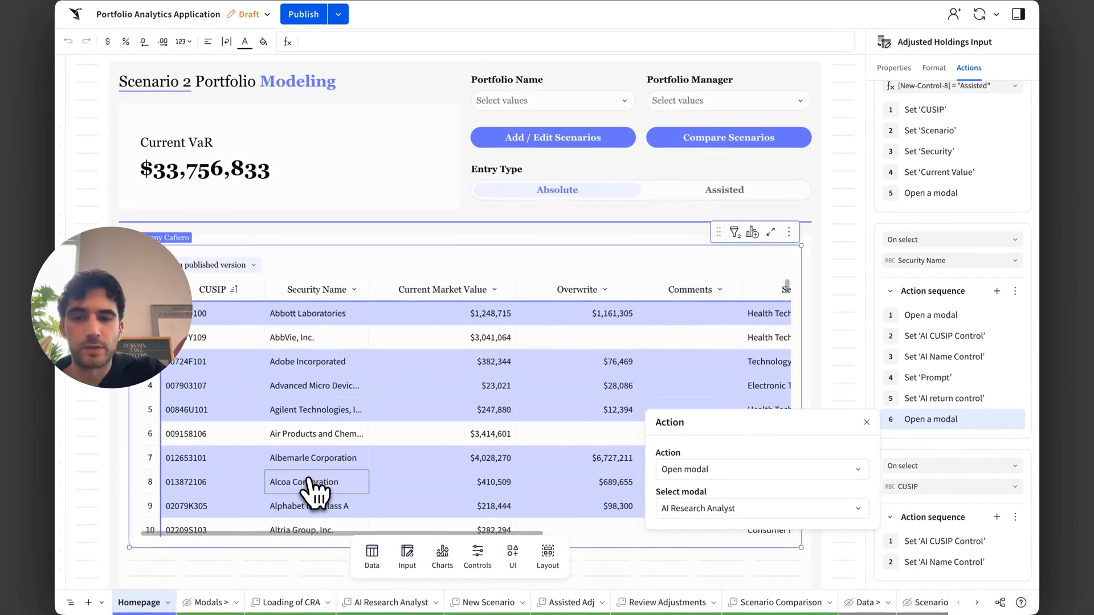
pyautogui.click(316, 482)
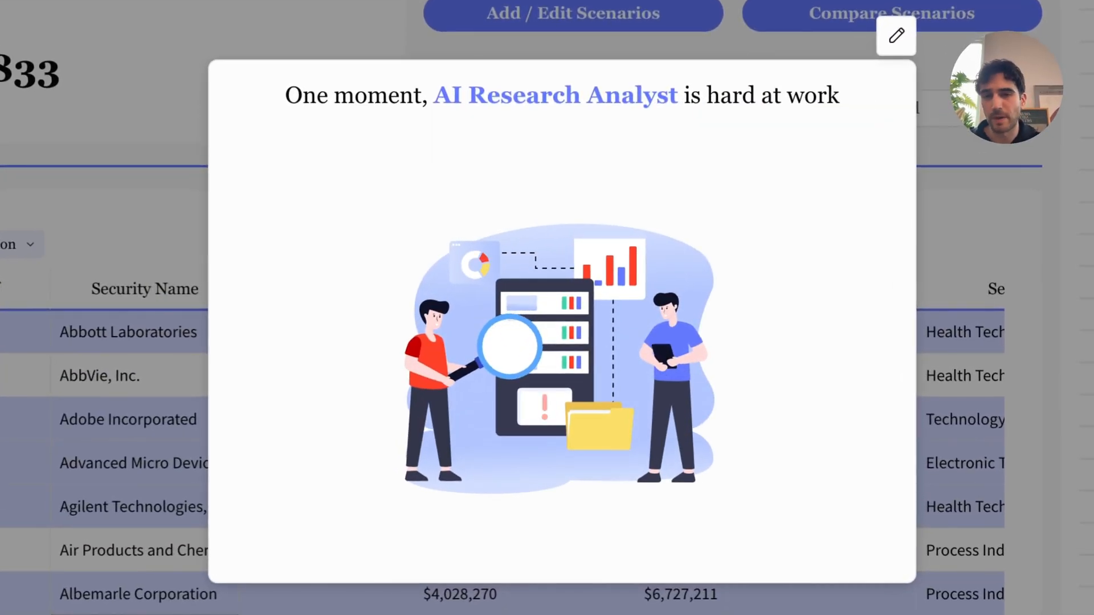